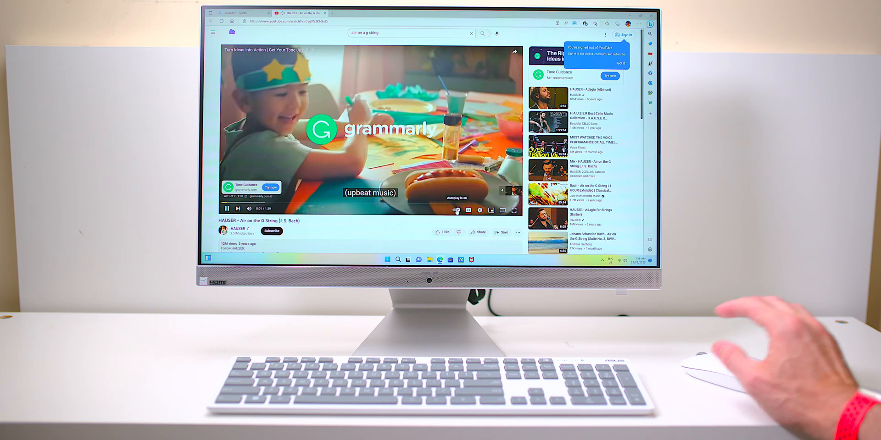
Stop the YouTube music video and close Edge, leaving only the desktop wallpaper
click(514, 210)
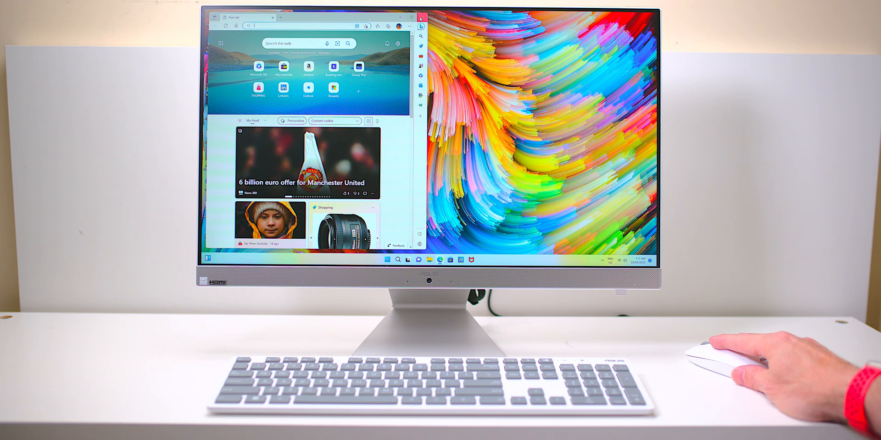
click(271, 17)
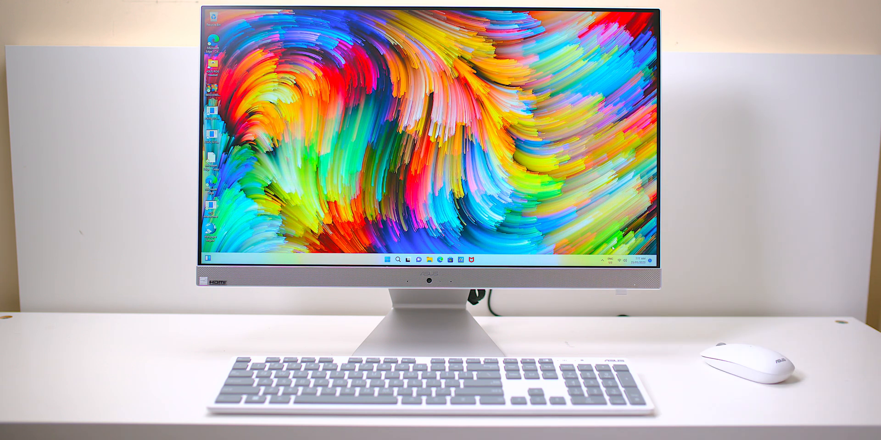